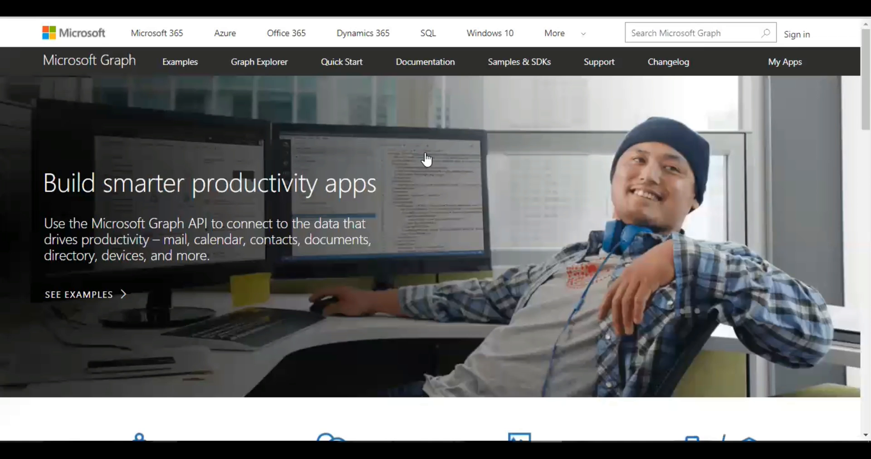
{"action": "mouse_move", "coordinate": [722, 138]}
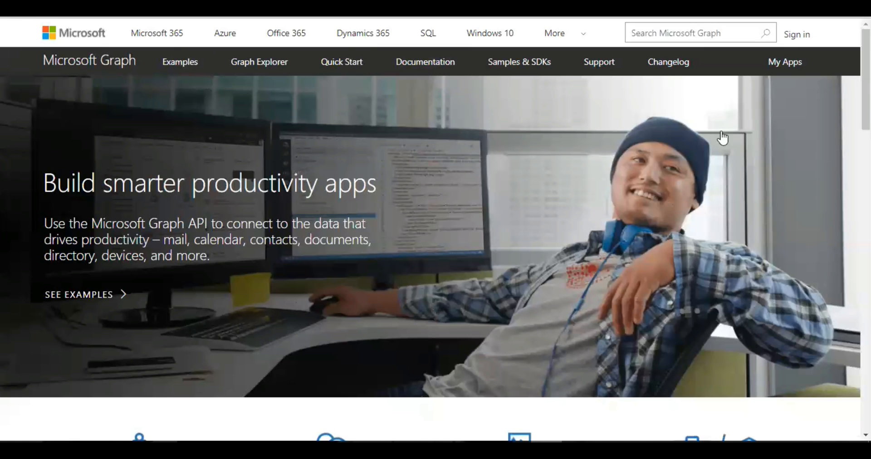
{"action": "mouse_move", "coordinate": [156, 32]}
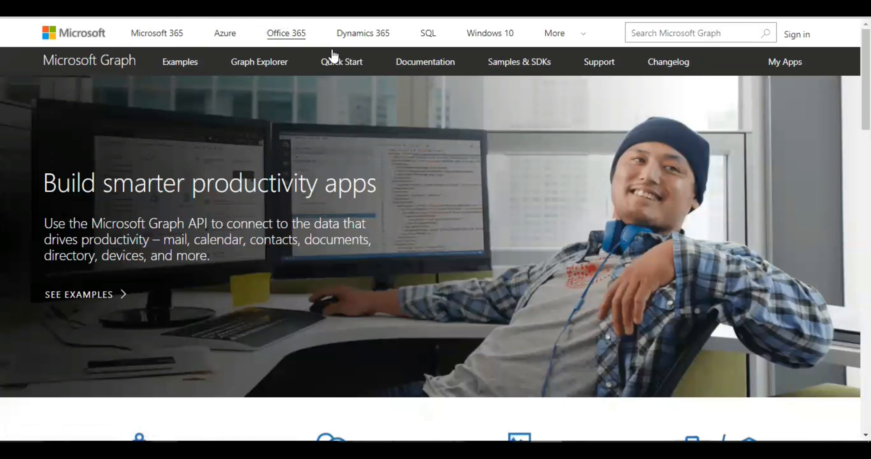
{"action": "mouse_move", "coordinate": [371, 162]}
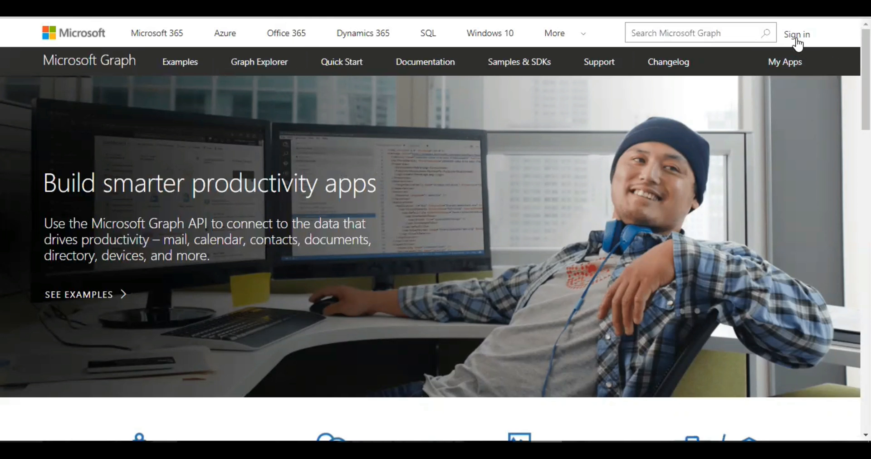
Step: Sign in, switch the API version to beta so the URL reads /beta/me/, and run the query
{"action": "left_click", "coordinate": [259, 62]}
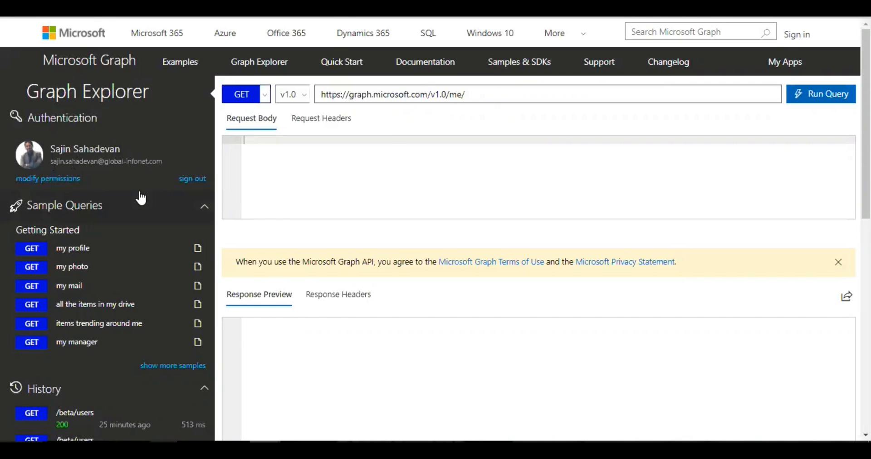
{"action": "left_click", "coordinate": [291, 94]}
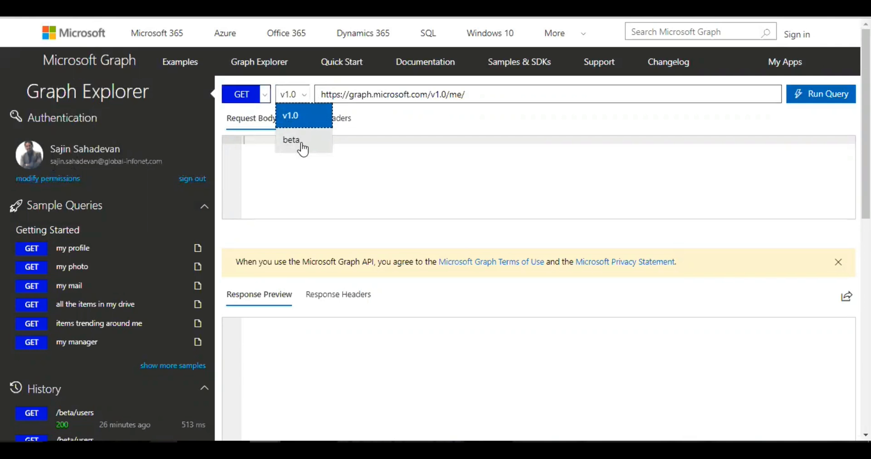
{"action": "left_click", "coordinate": [290, 140]}
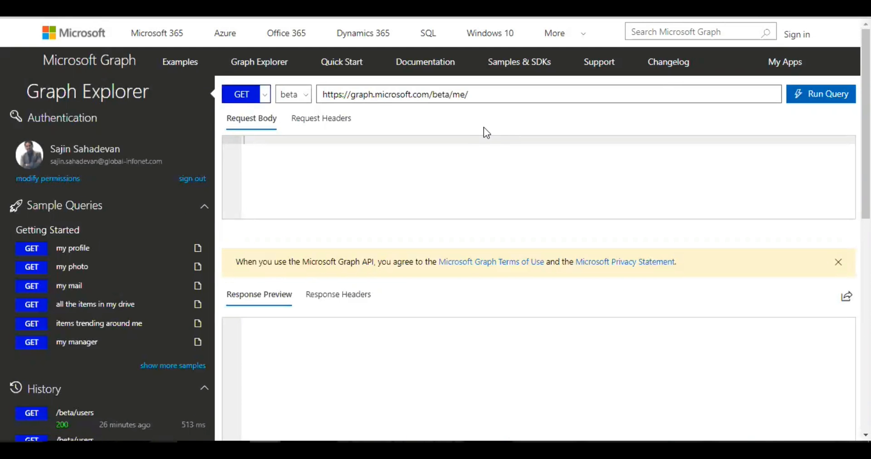
{"action": "mouse_move", "coordinate": [500, 92]}
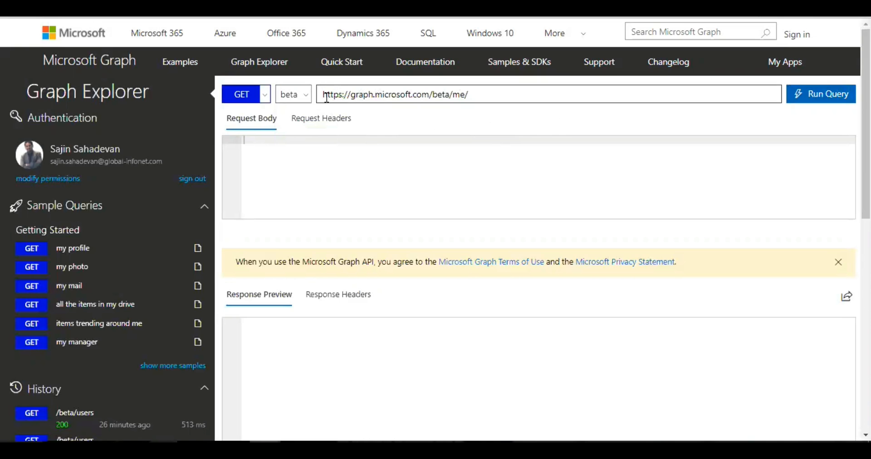
{"action": "left_click", "coordinate": [822, 93]}
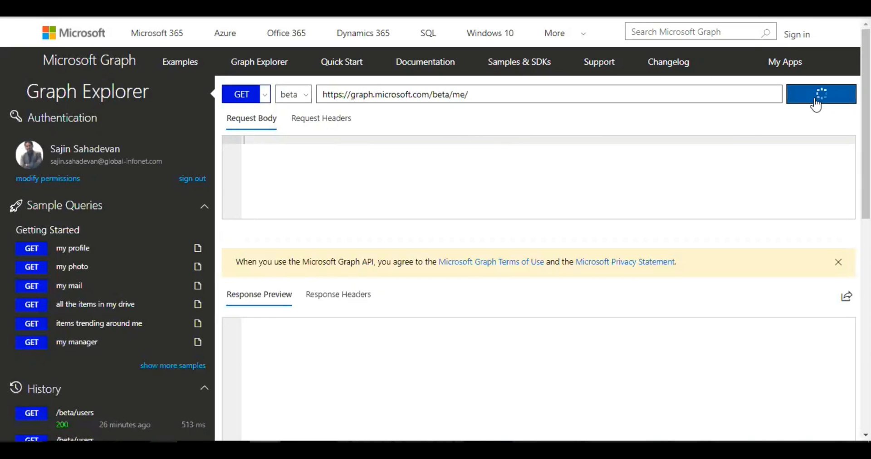
Step: Get the 200 Success response for beta /me/ and bring up modify permissions
{"action": "left_click", "coordinate": [821, 94]}
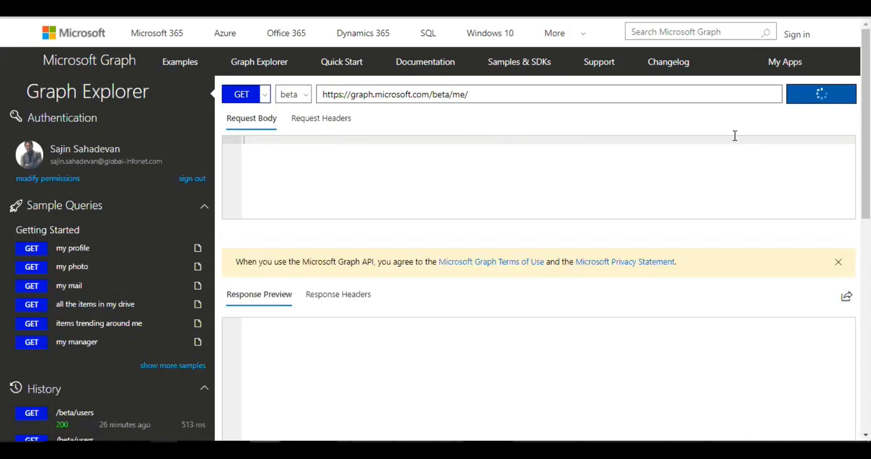
{"action": "left_click", "coordinate": [821, 94]}
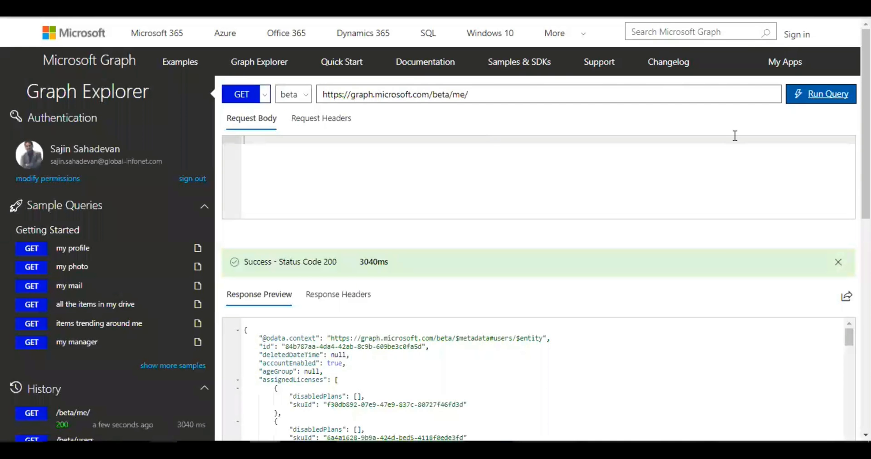
{"action": "mouse_move", "coordinate": [48, 179]}
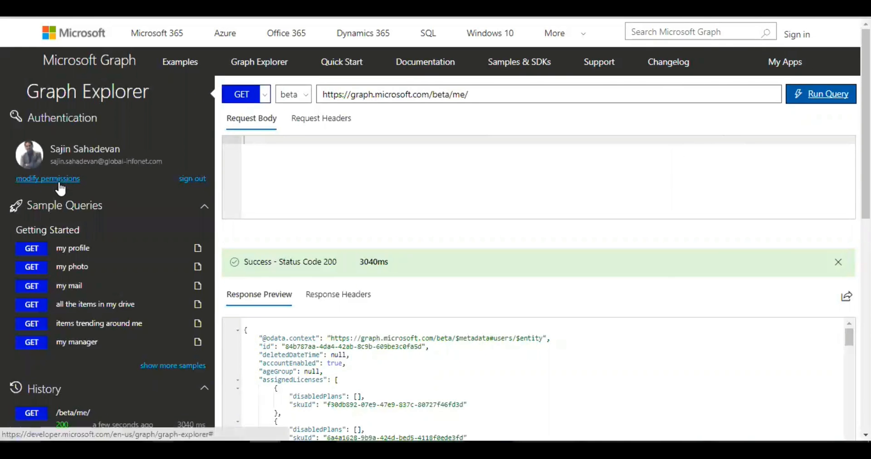
{"action": "left_click", "coordinate": [48, 179]}
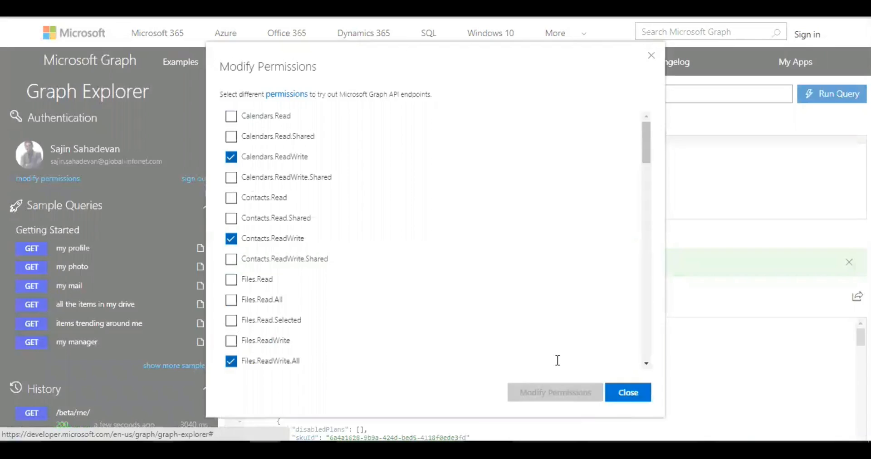
{"action": "mouse_move", "coordinate": [286, 171]}
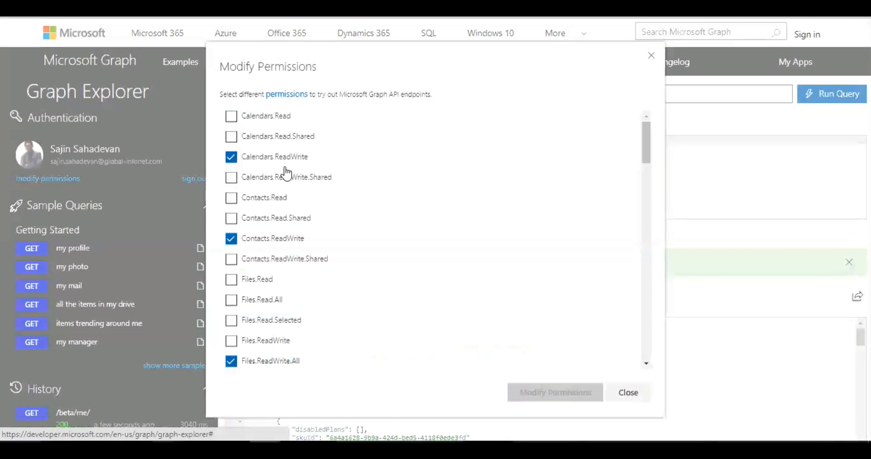
Step: Review the Modify Permissions list twice and close it without changes
{"action": "scroll", "scroll_direction": "down", "scroll_amount": 3}
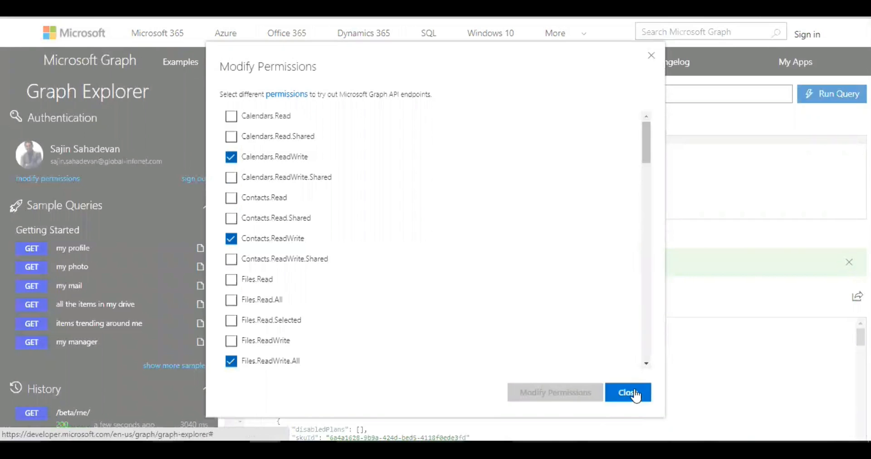
{"action": "left_click", "coordinate": [628, 393]}
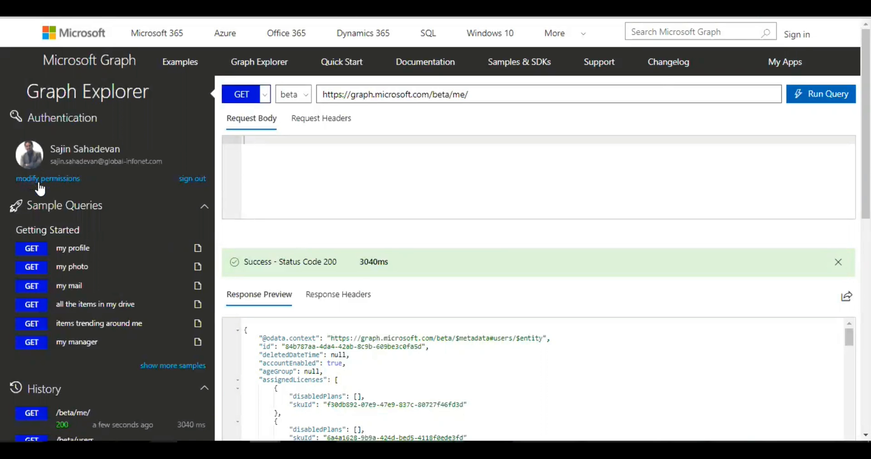
{"action": "left_click", "coordinate": [48, 178]}
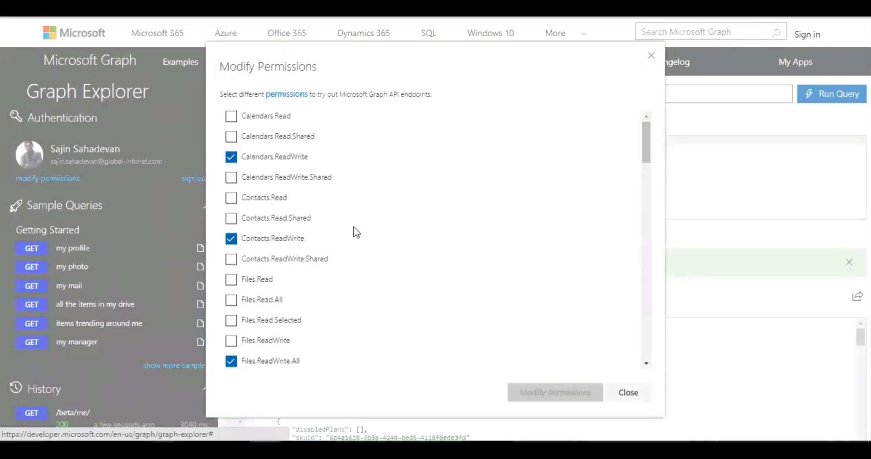
{"action": "left_click", "coordinate": [627, 393]}
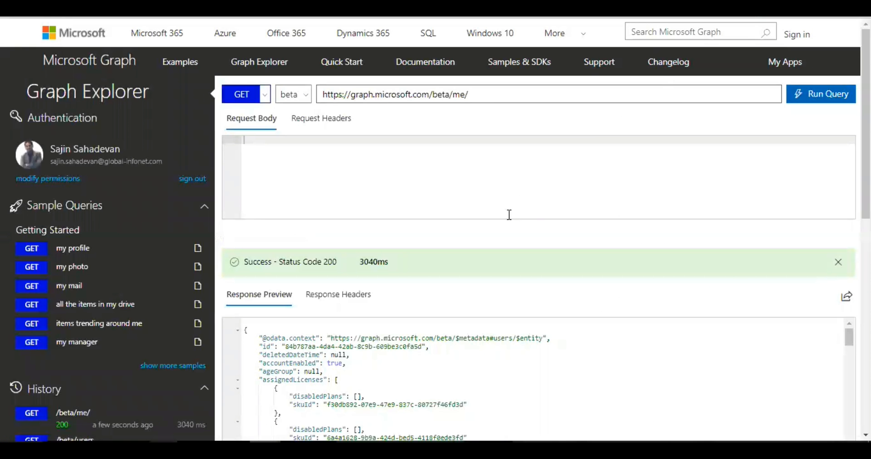
Step: Change the request to /beta/users, run it, and scroll through the returned user JSON
{"action": "scroll", "scroll_direction": "down", "scroll_amount": 3}
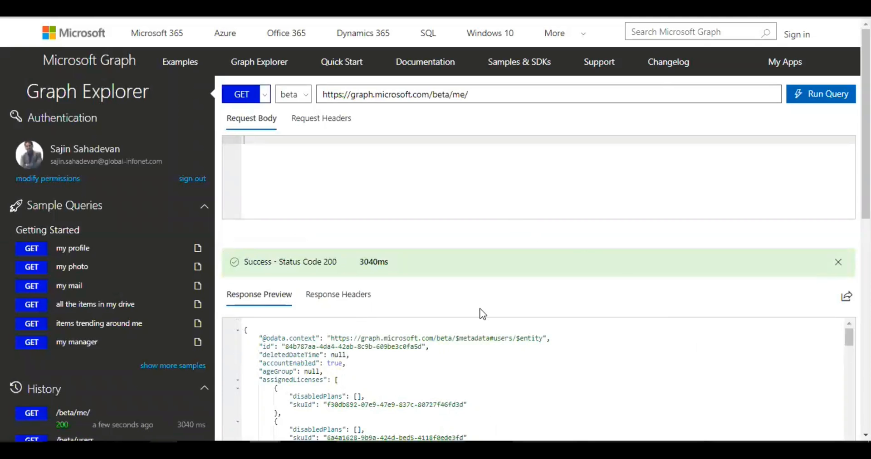
{"action": "mouse_move", "coordinate": [502, 285]}
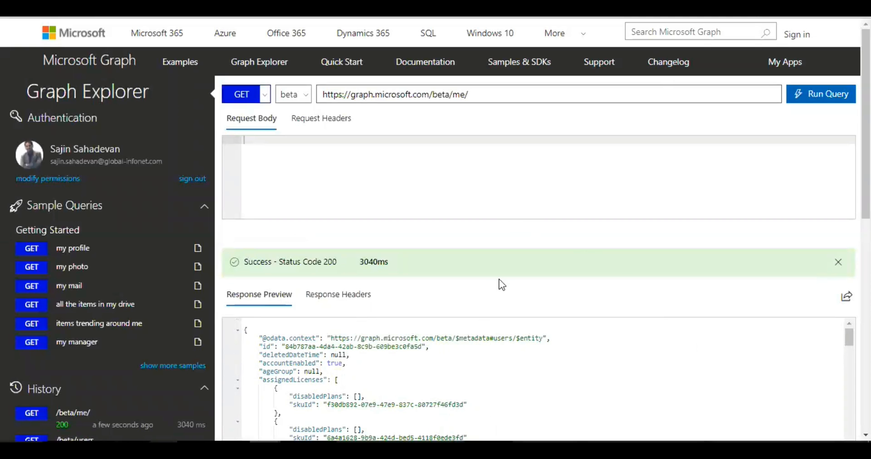
{"action": "left_click", "coordinate": [461, 94]}
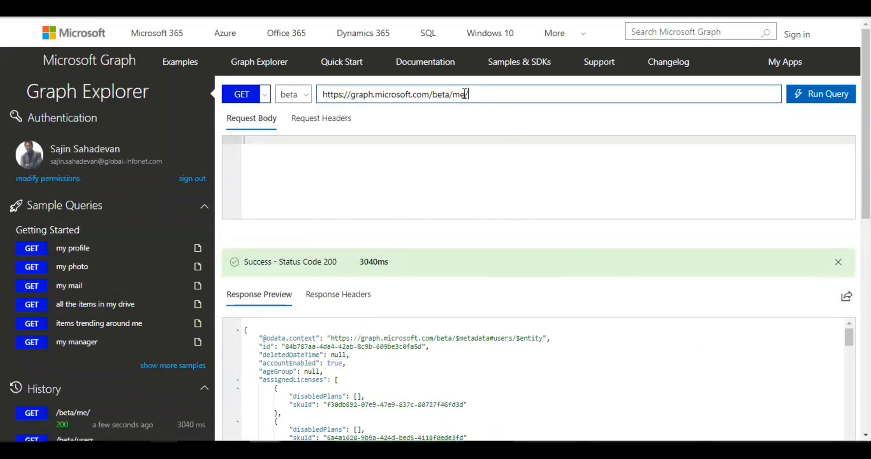
{"action": "type", "text": "users"}
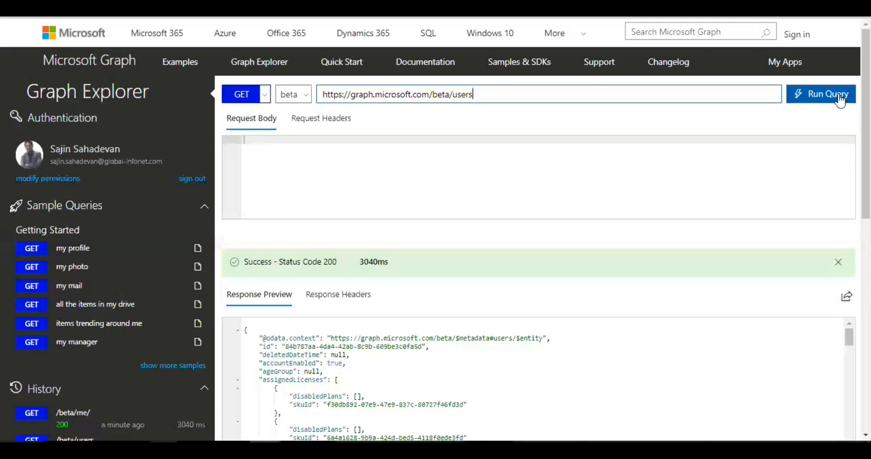
{"action": "left_click", "coordinate": [822, 93]}
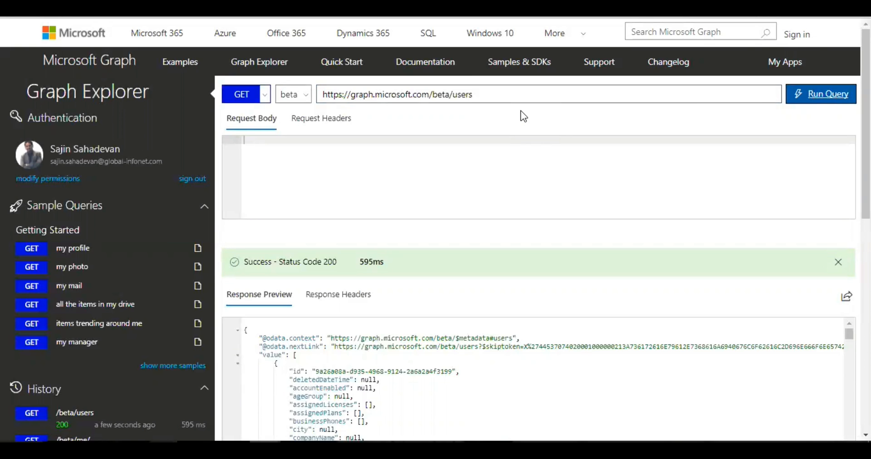
{"action": "scroll", "scroll_direction": "down", "scroll_amount": 3}
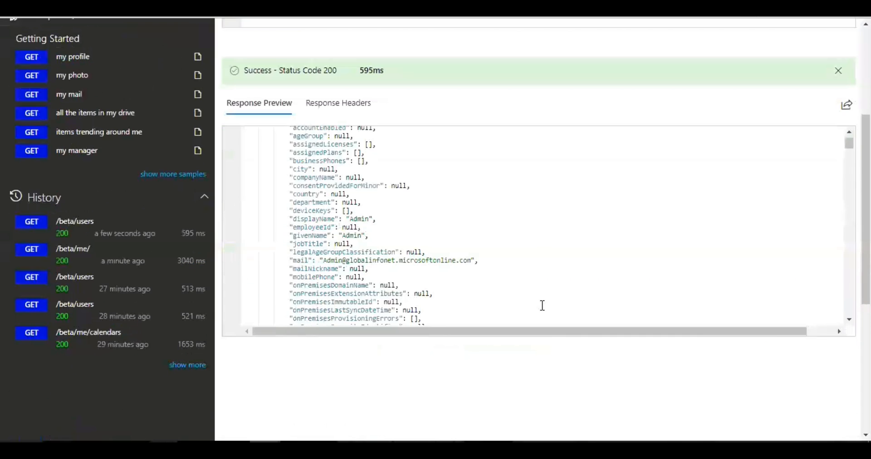
{"action": "scroll", "scroll_direction": "down", "scroll_amount": 3}
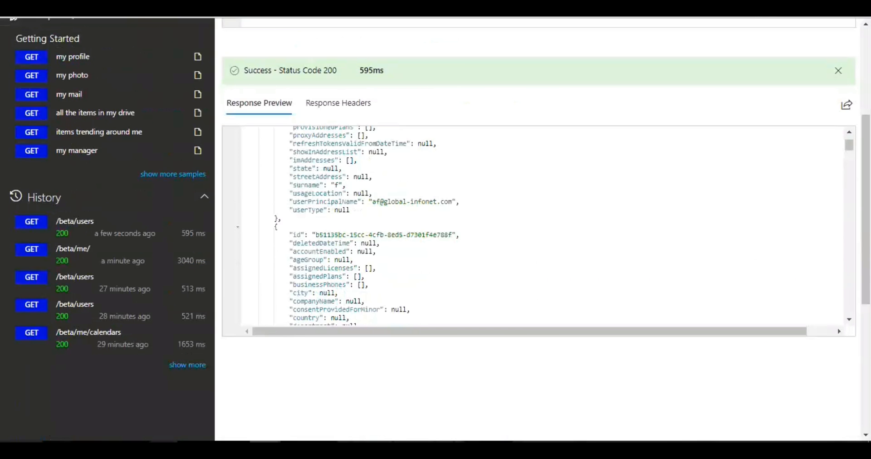
{"action": "scroll", "scroll_direction": "down", "scroll_amount": 3}
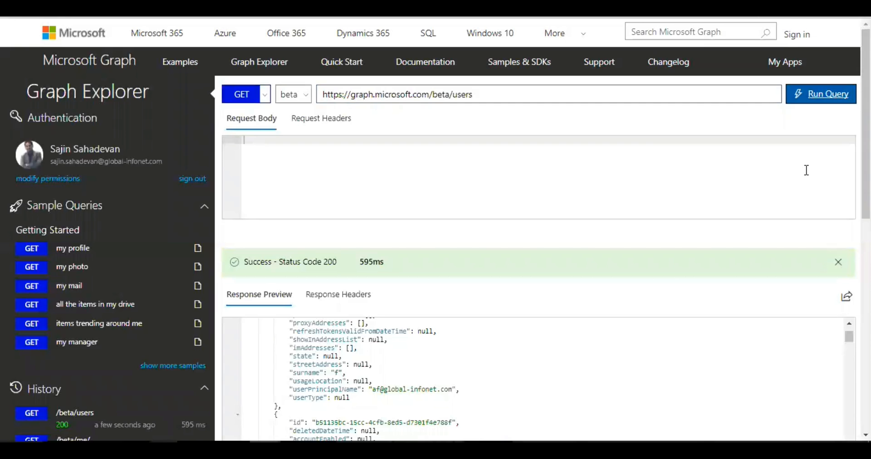
{"action": "mouse_move", "coordinate": [761, 195]}
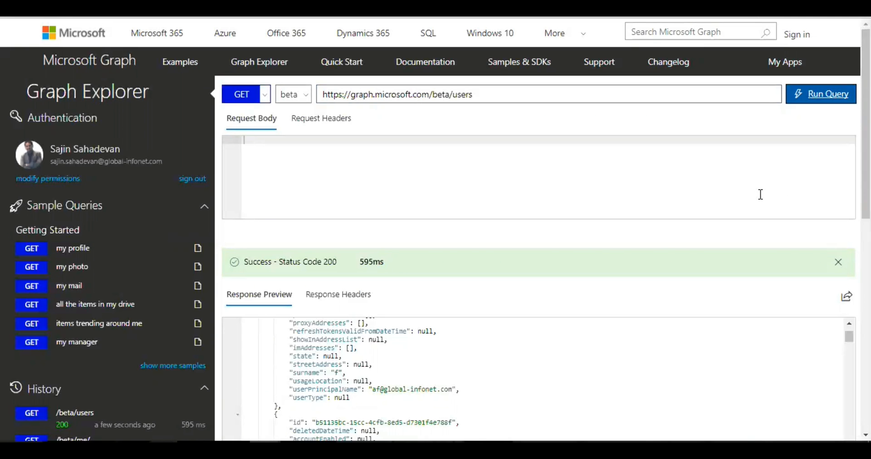
{"action": "mouse_move", "coordinate": [564, 234]}
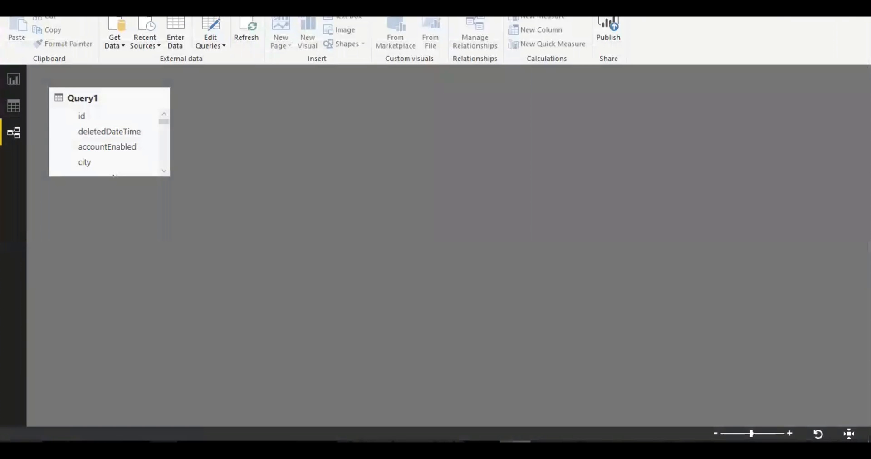
{"action": "left_click", "coordinate": [114, 30]}
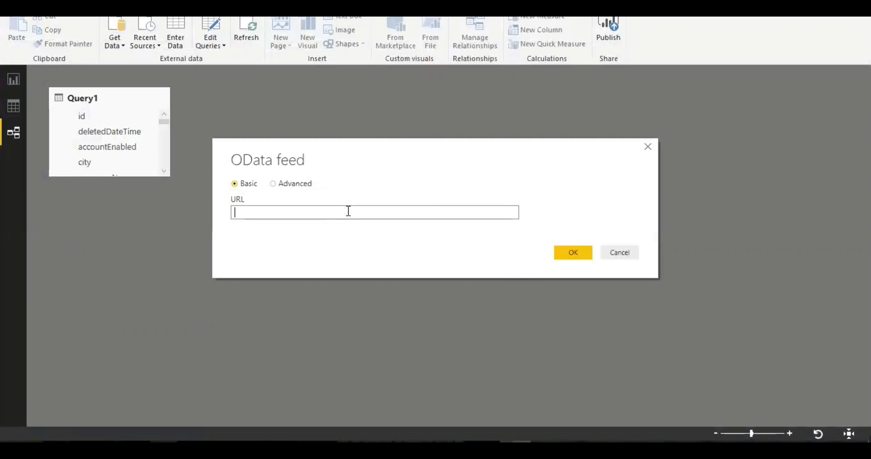
{"action": "type", "text": "How to get Microsoft Graph API data on Microsoft Power BI"}
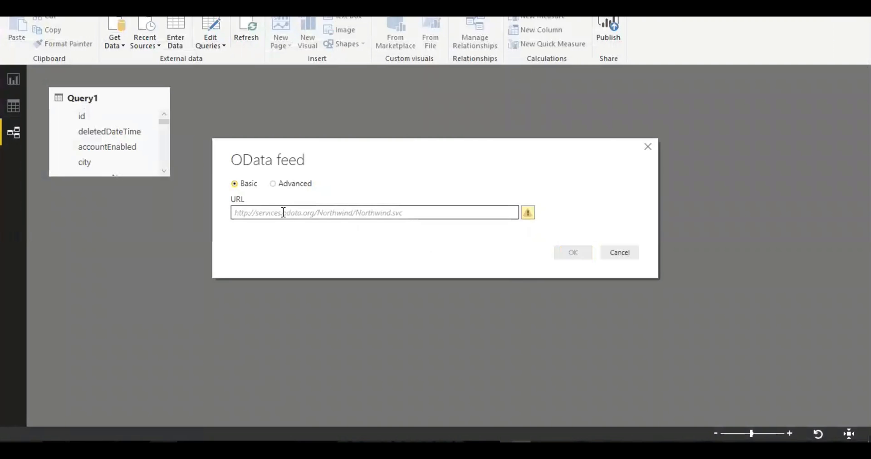
{"action": "type", "text": "https://graph.microsoft.com/beta/users"}
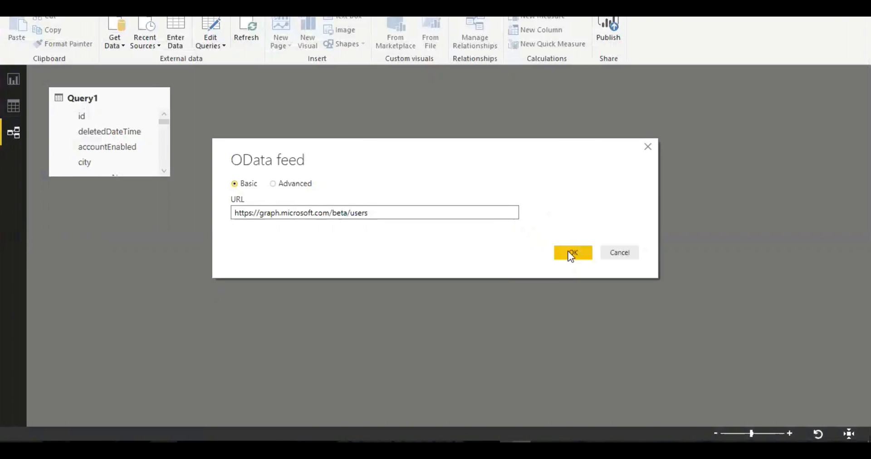
{"action": "left_click", "coordinate": [572, 252]}
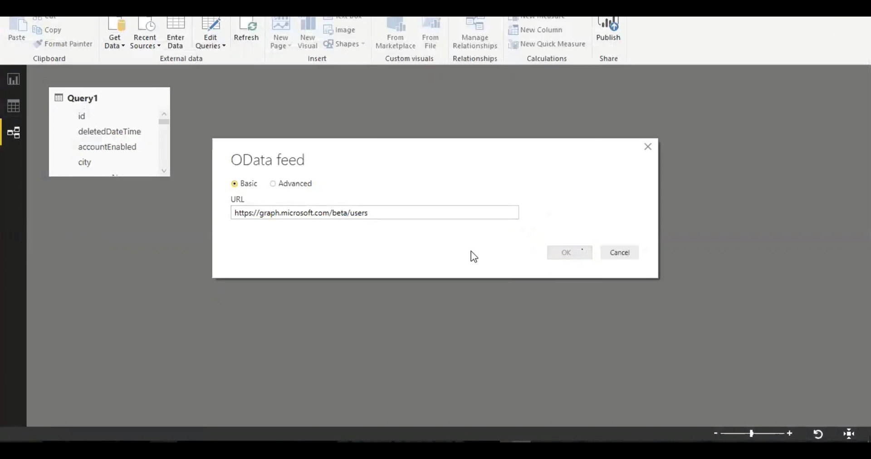
{"action": "left_click", "coordinate": [567, 253]}
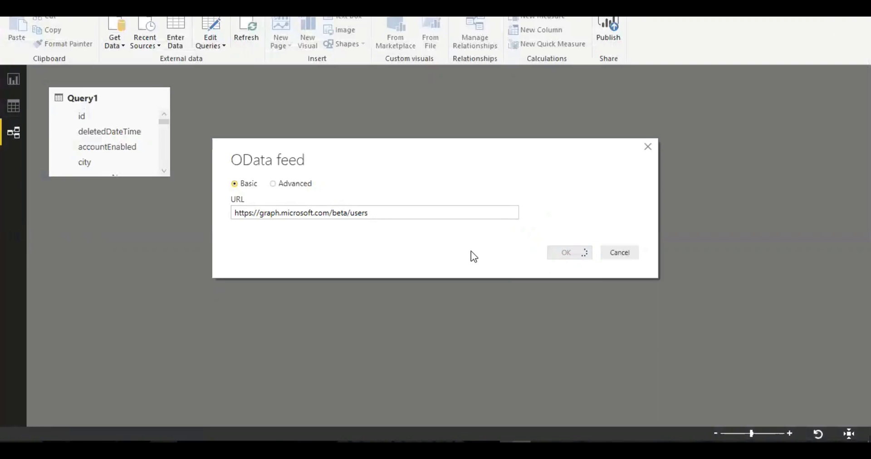
{"action": "mouse_move", "coordinate": [132, 146]}
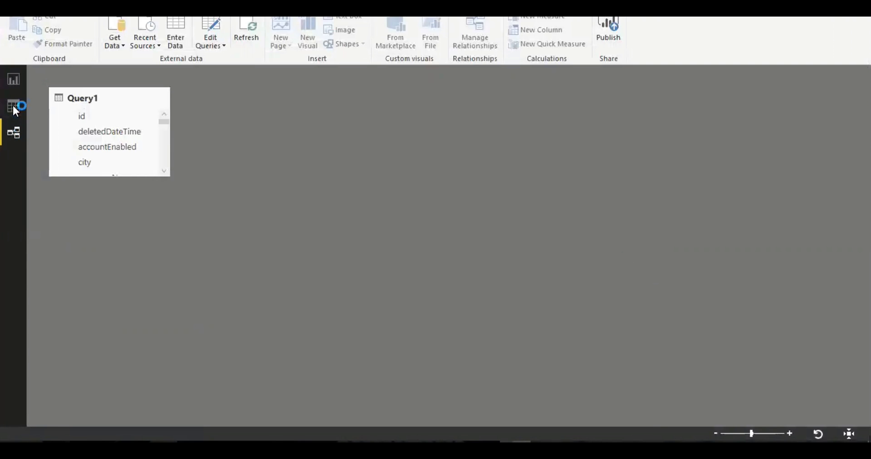
Step: Inspect Query1's 152 user rows in Data view, then return to the report page
{"action": "left_click", "coordinate": [14, 106]}
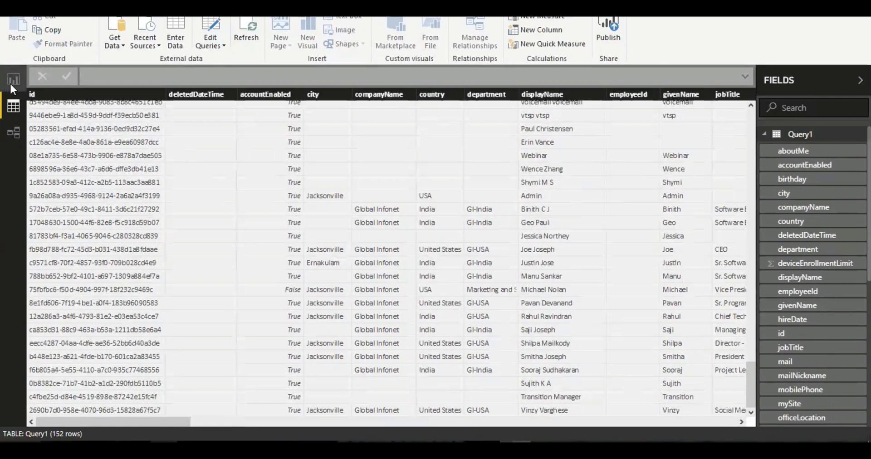
{"action": "left_click", "coordinate": [13, 79]}
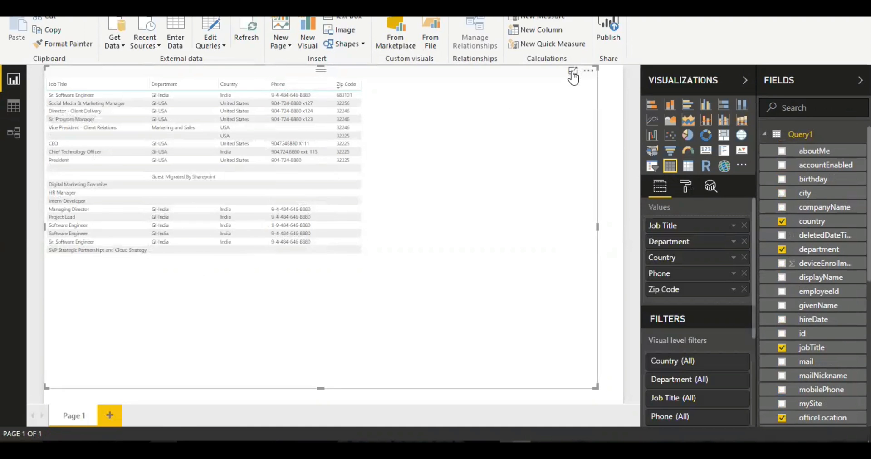
Step: Switch the users table visual into Focus mode so it fills the canvas
{"action": "left_click", "coordinate": [573, 74]}
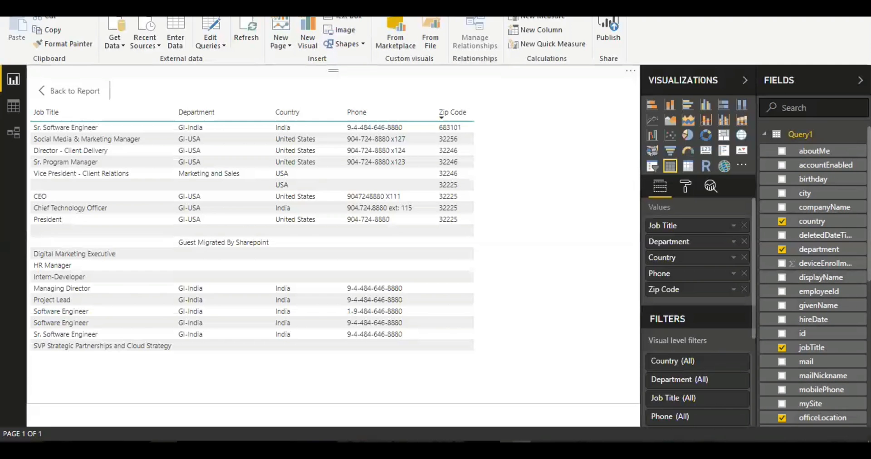
{"action": "mouse_move", "coordinate": [580, 254]}
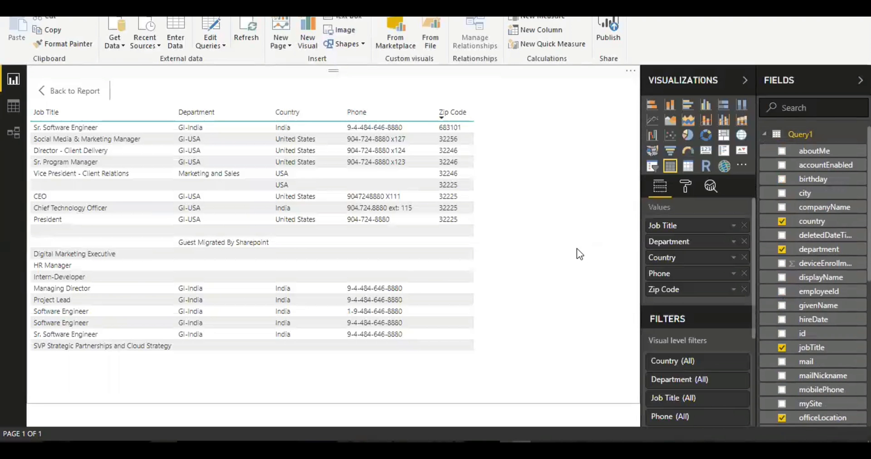